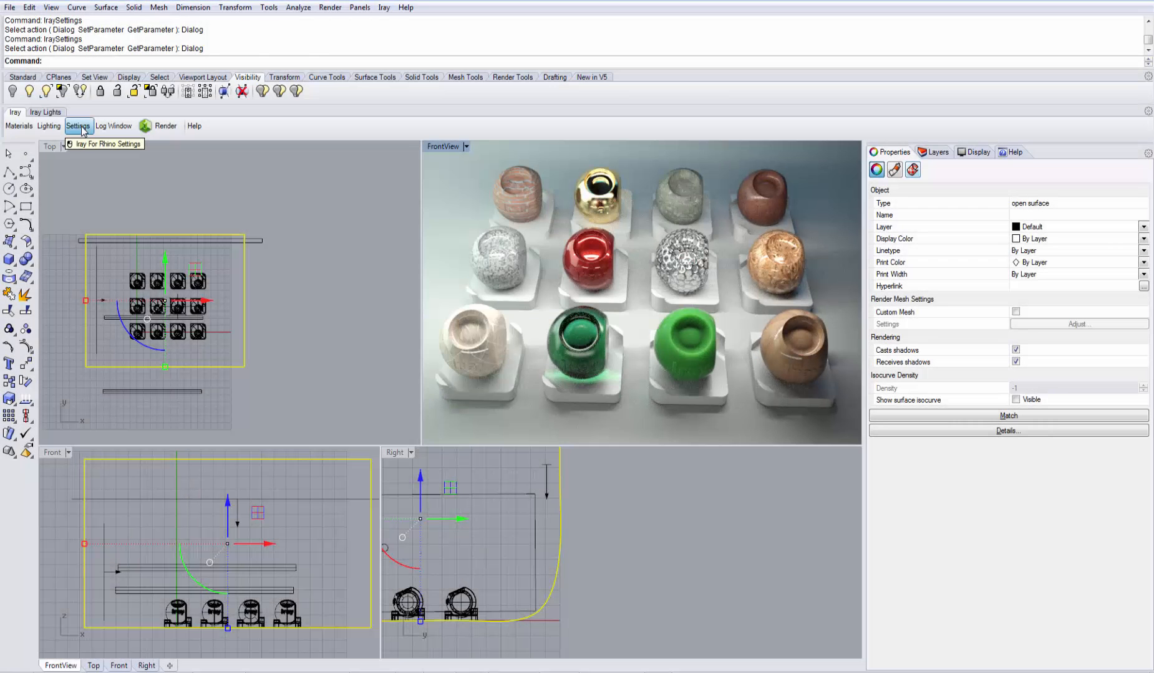
Step: Open the Iray for Rhino Settings dialog on its Options tab
{"action": "left_click", "coordinate": [78, 126]}
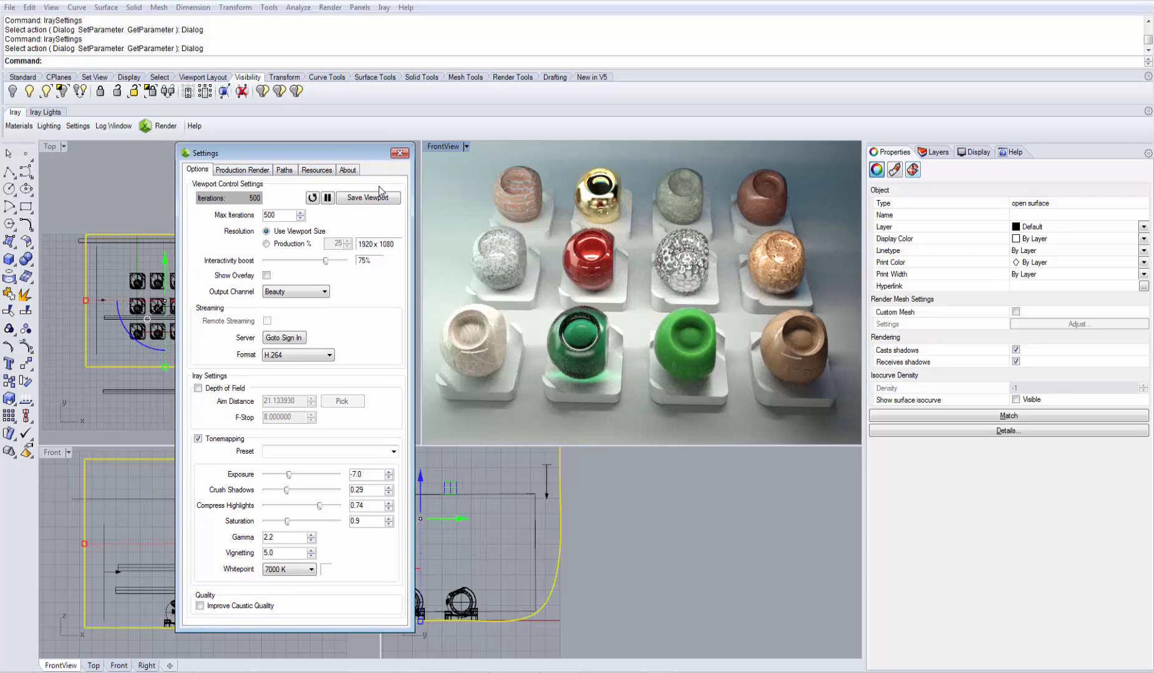
{"action": "mouse_move", "coordinate": [232, 203]}
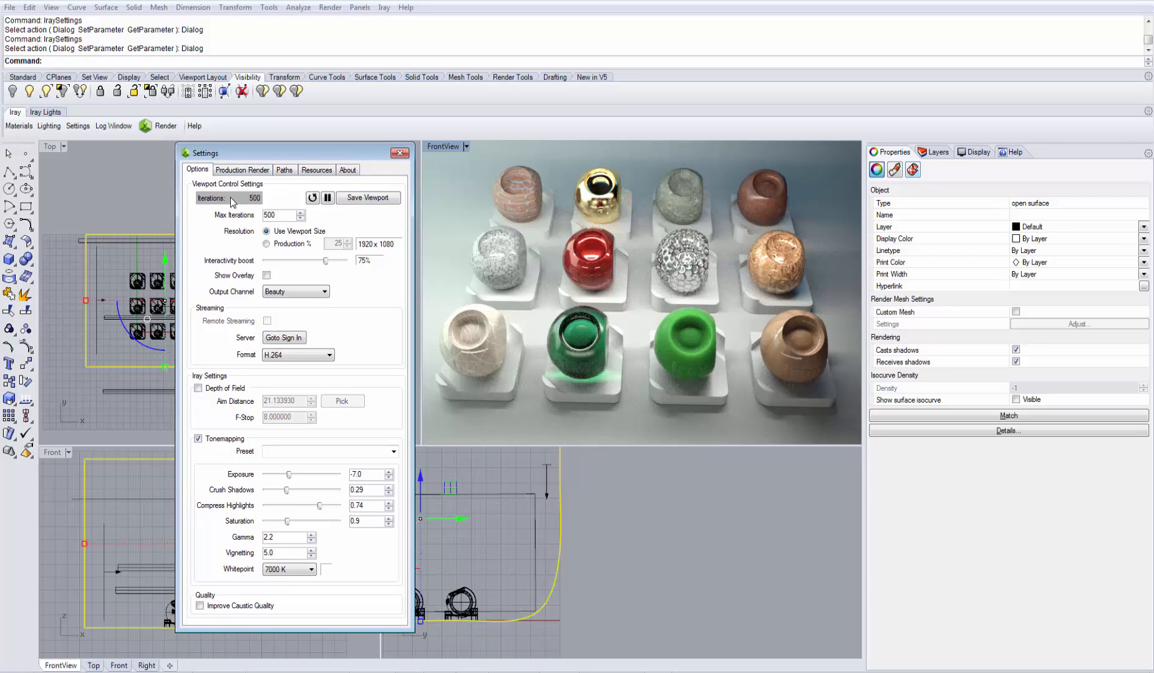
{"action": "mouse_move", "coordinate": [239, 204]}
{"action": "type", "text": "0"}
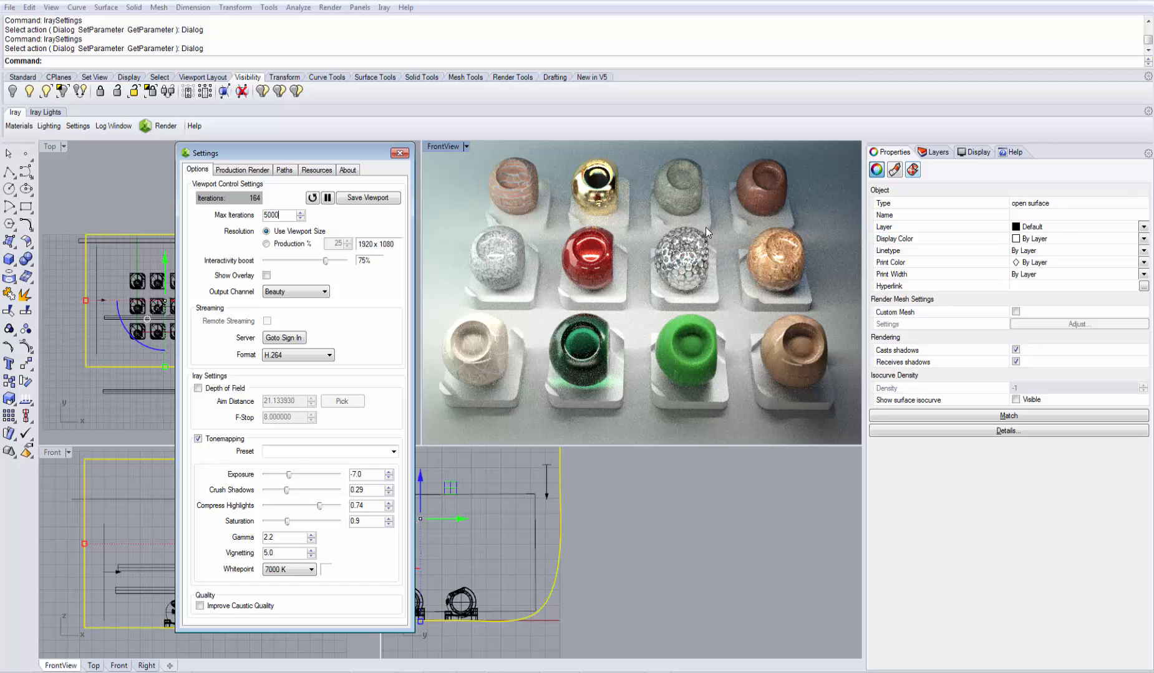
{"action": "mouse_move", "coordinate": [507, 262]}
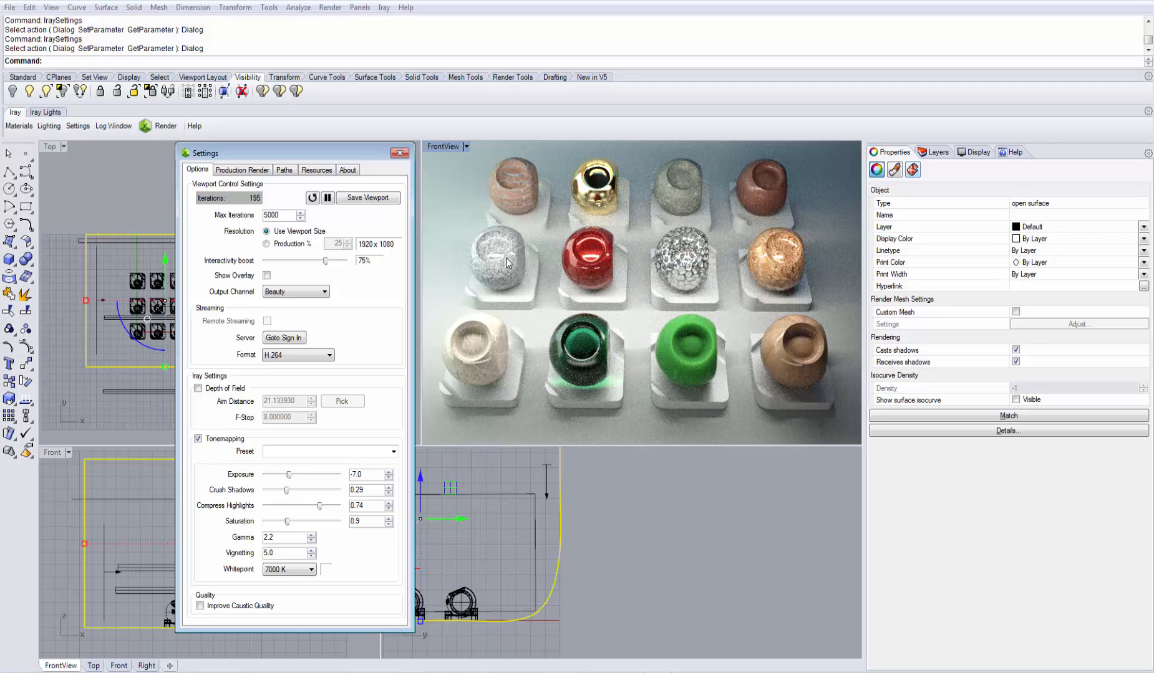
{"action": "left_click", "coordinate": [327, 200]}
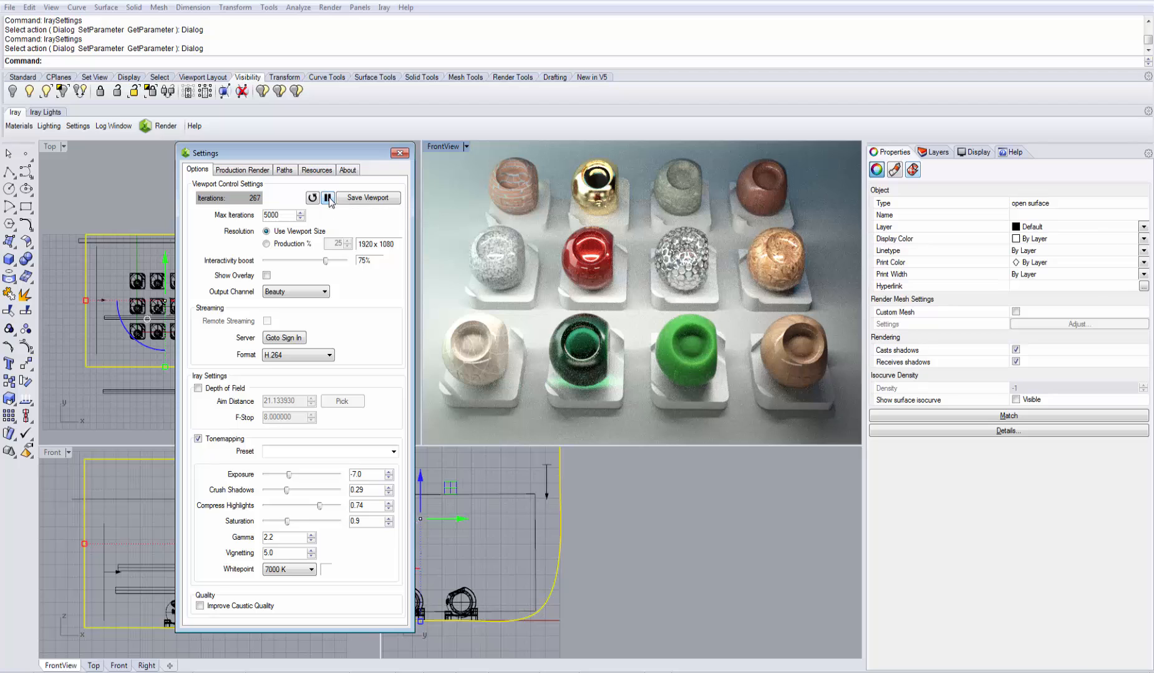
{"action": "left_click", "coordinate": [328, 197]}
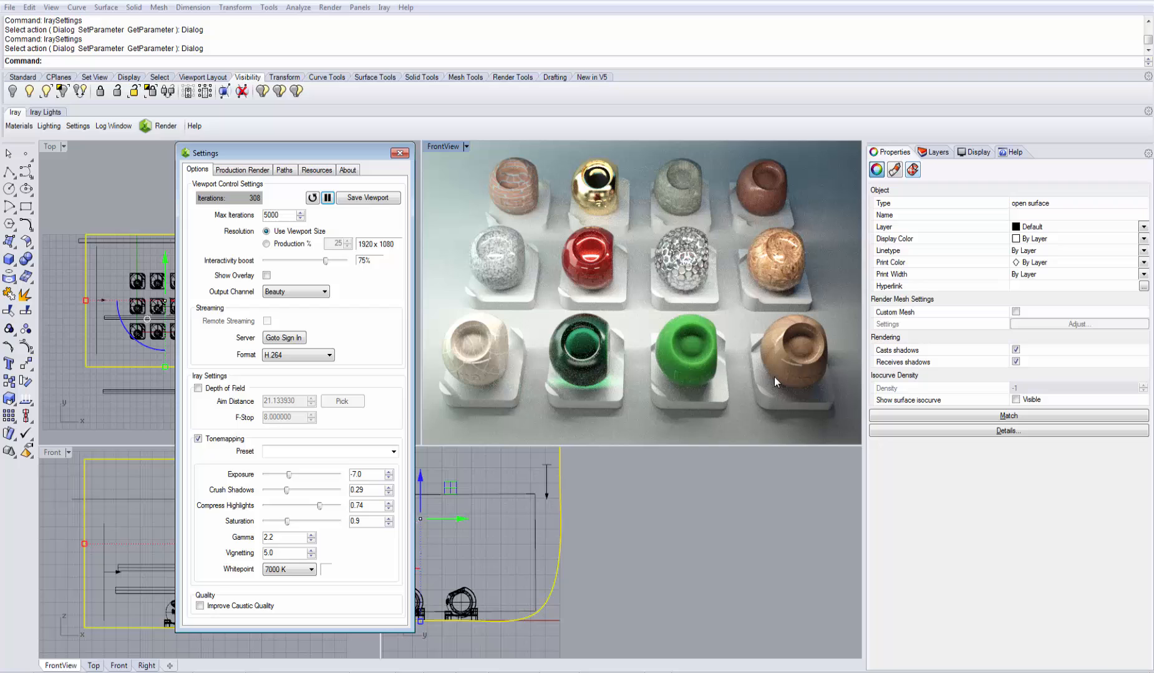
{"action": "mouse_move", "coordinate": [488, 248]}
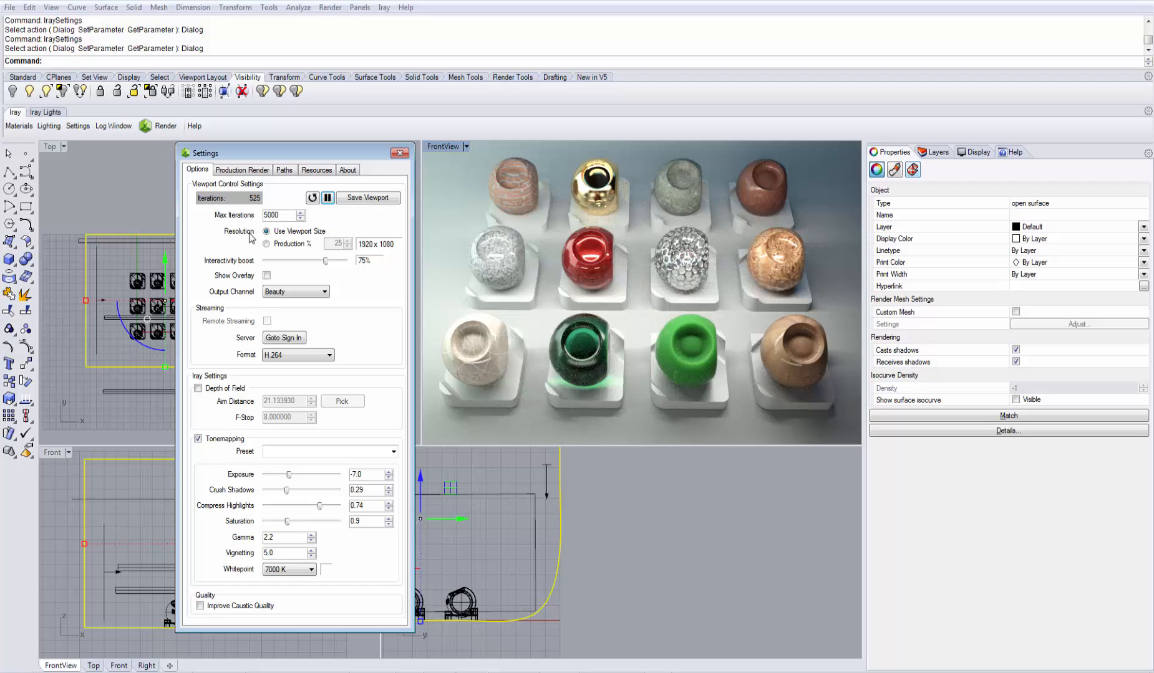
{"action": "mouse_move", "coordinate": [298, 236]}
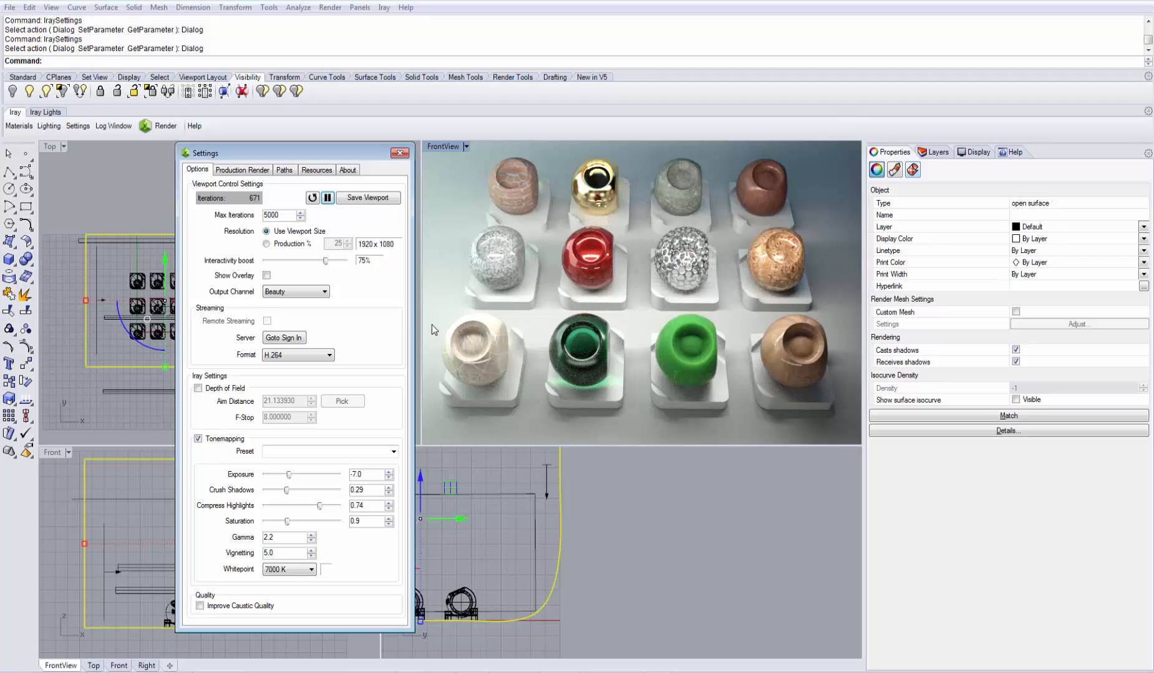
{"action": "mouse_move", "coordinate": [434, 295]}
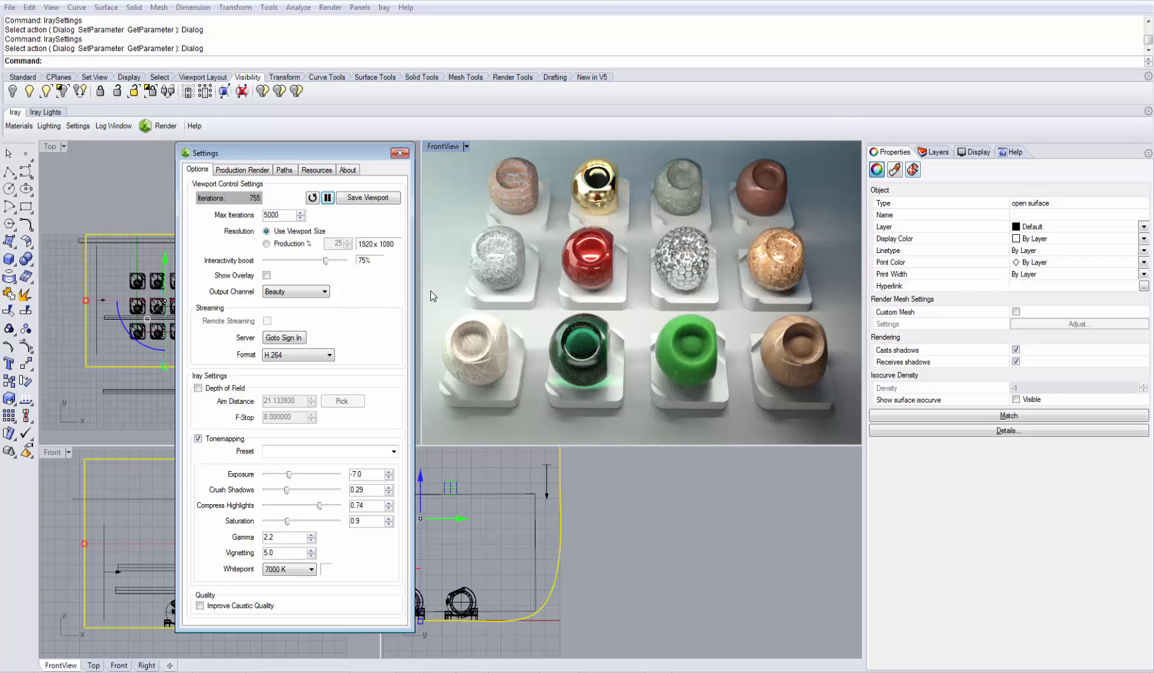
{"action": "mouse_move", "coordinate": [310, 248]}
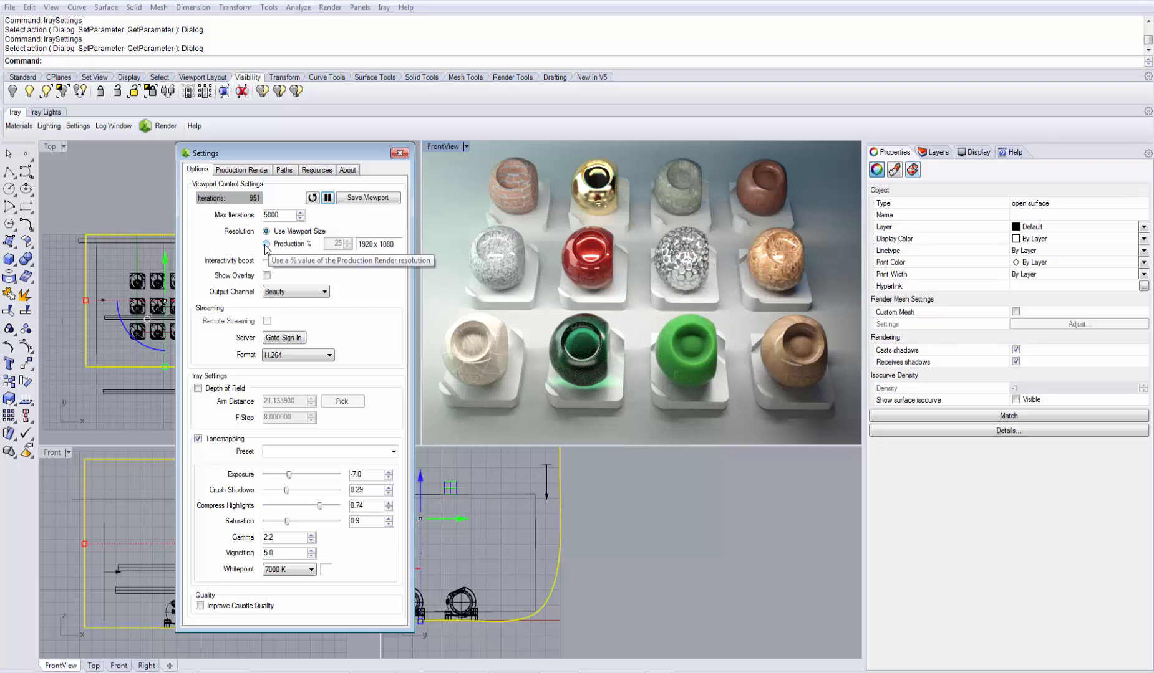
Step: Render the Iray viewport at Production %, 25% of 1920 x 1080
{"action": "left_click", "coordinate": [266, 244]}
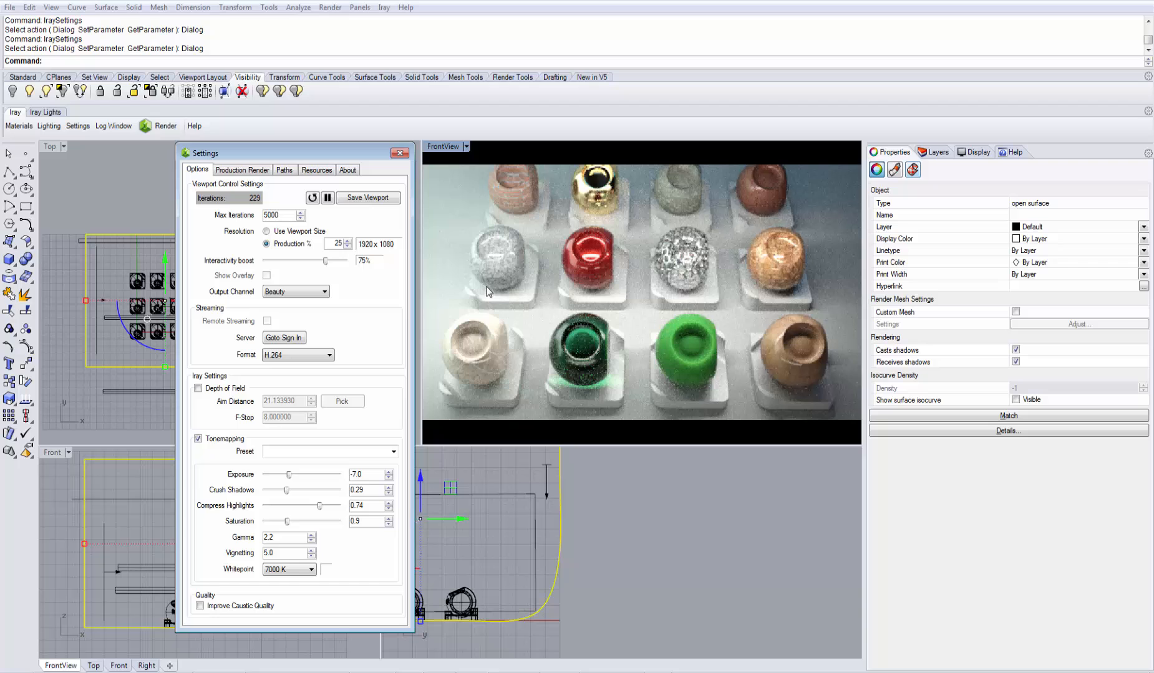
{"action": "left_click", "coordinate": [266, 231]}
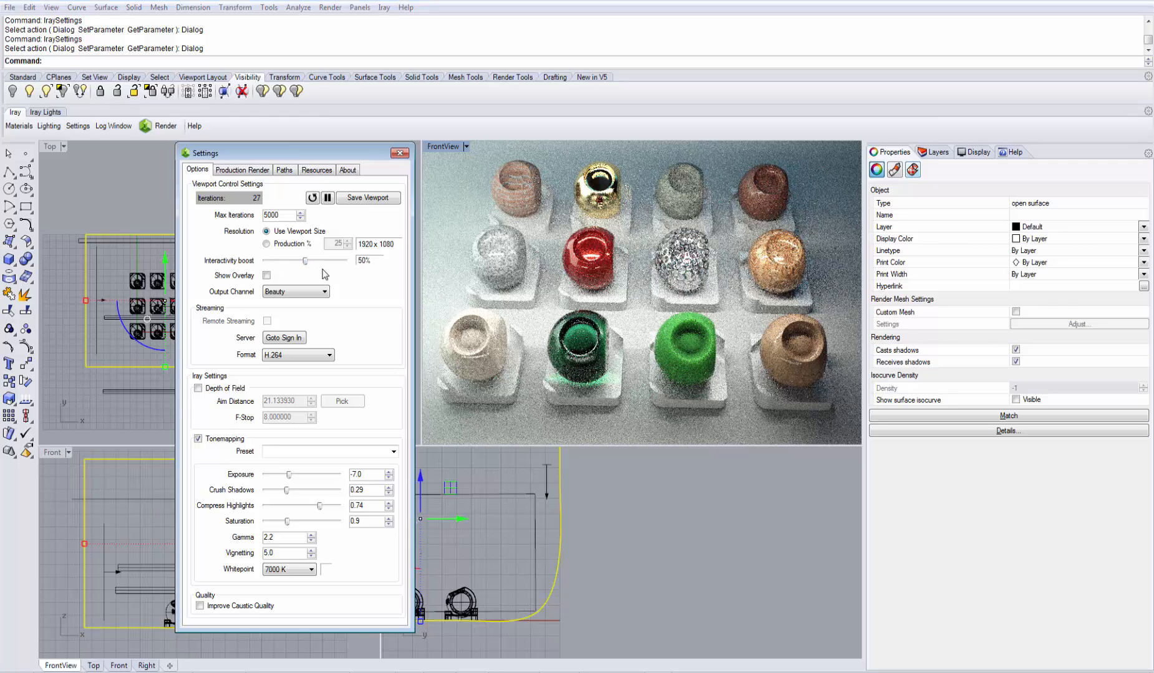
Step: Enable Show Overlay to frame the Iray viewport render
{"action": "left_click", "coordinate": [267, 276]}
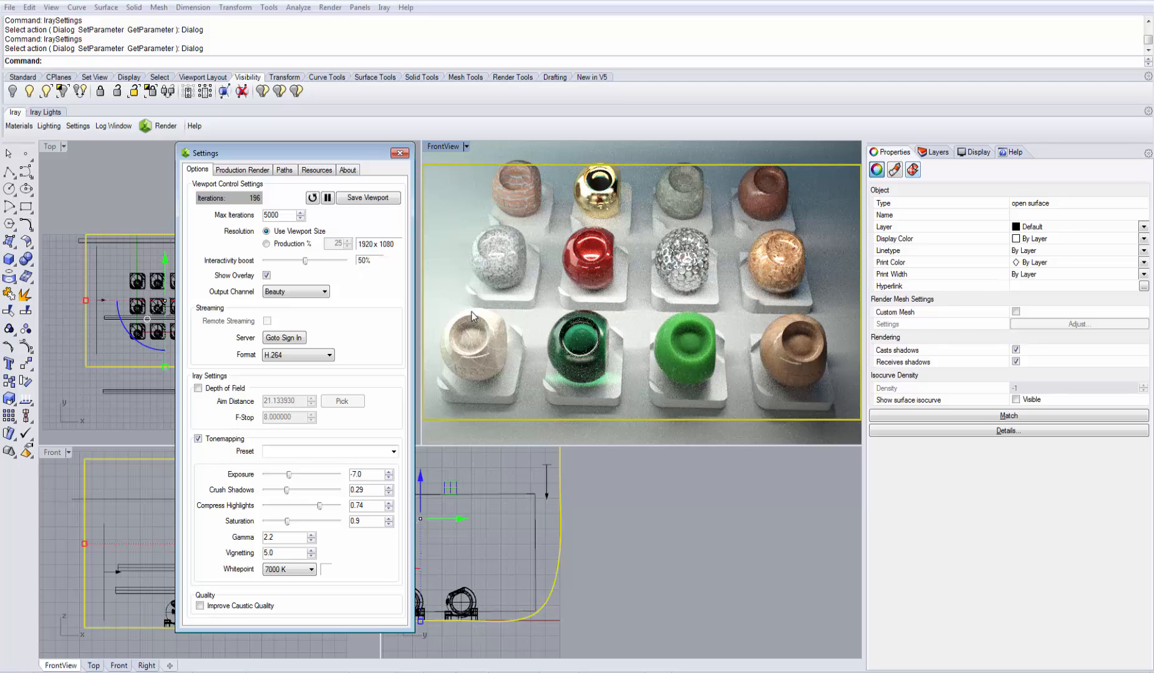
{"action": "left_click", "coordinate": [267, 274]}
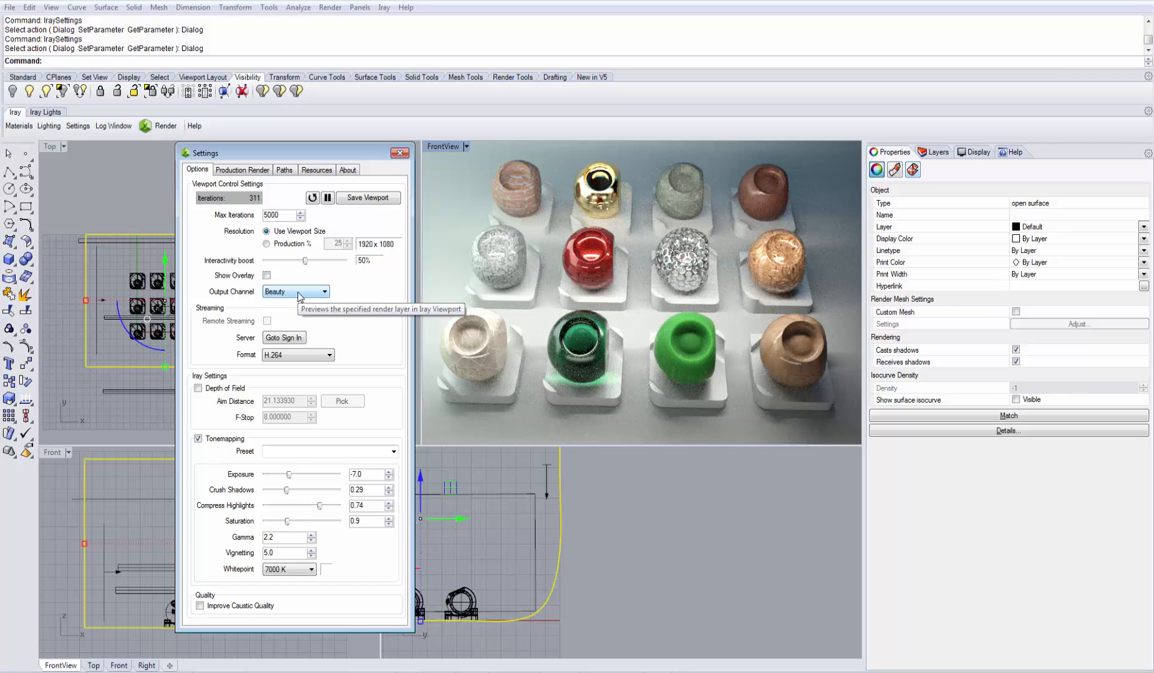
Step: Preview the Diffuse, then Specular output channel, then view Production Render settings
{"action": "left_click", "coordinate": [295, 291]}
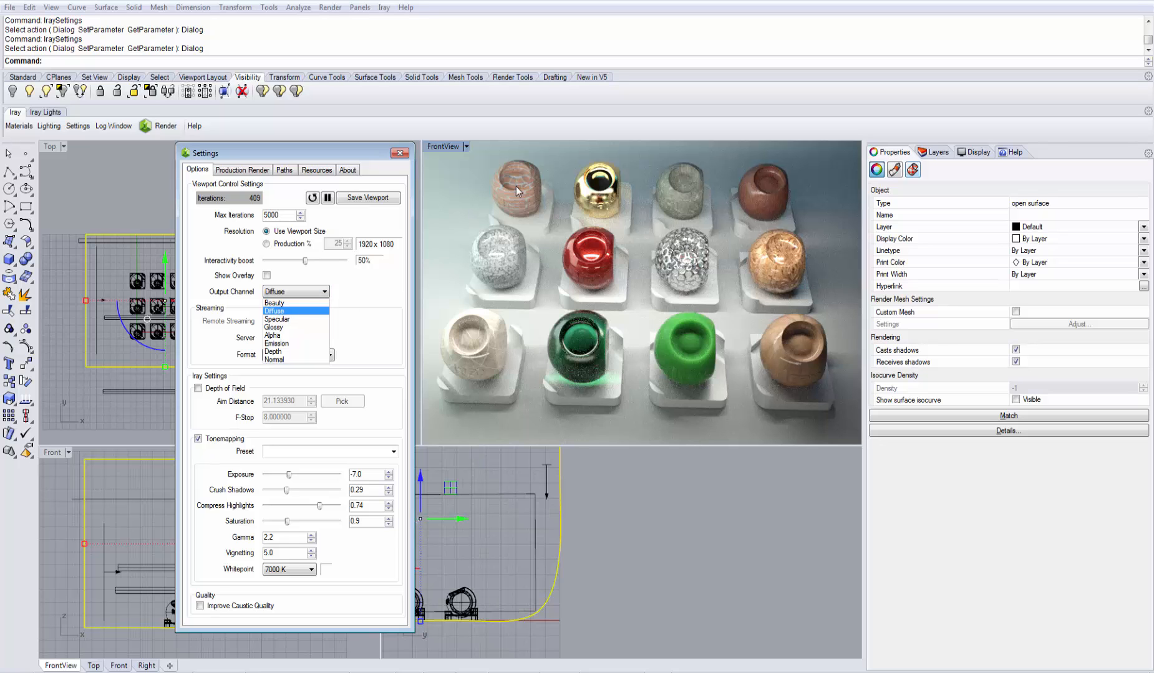
{"action": "left_click", "coordinate": [273, 311]}
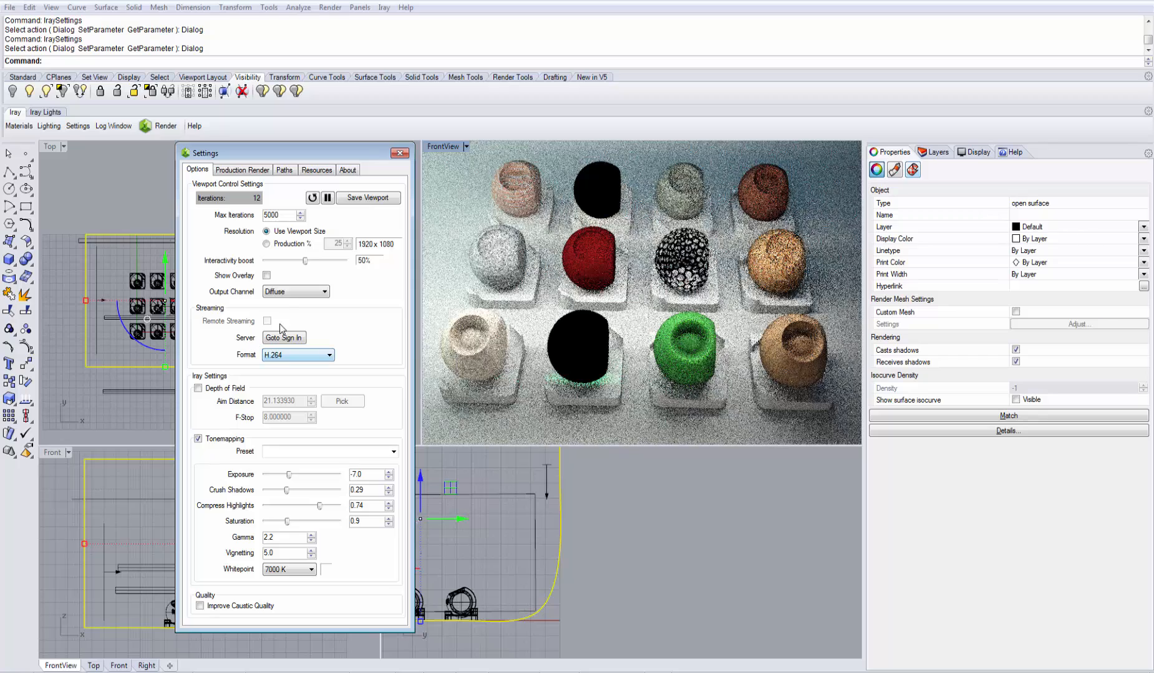
{"action": "left_click", "coordinate": [324, 291]}
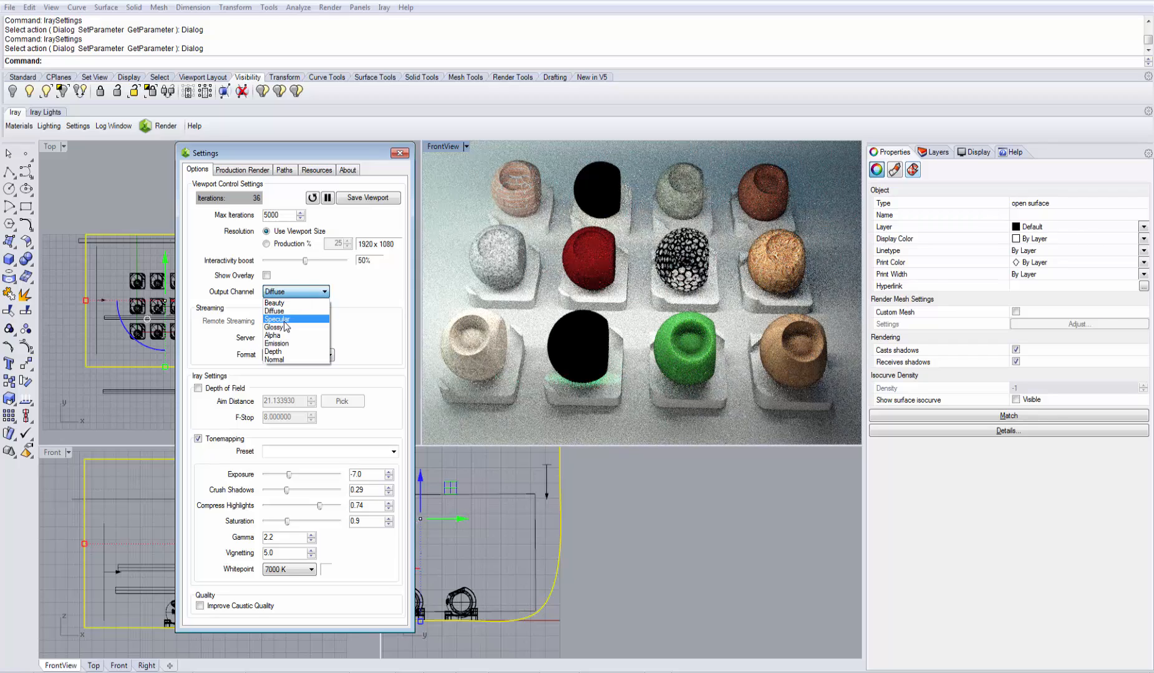
{"action": "left_click", "coordinate": [278, 318]}
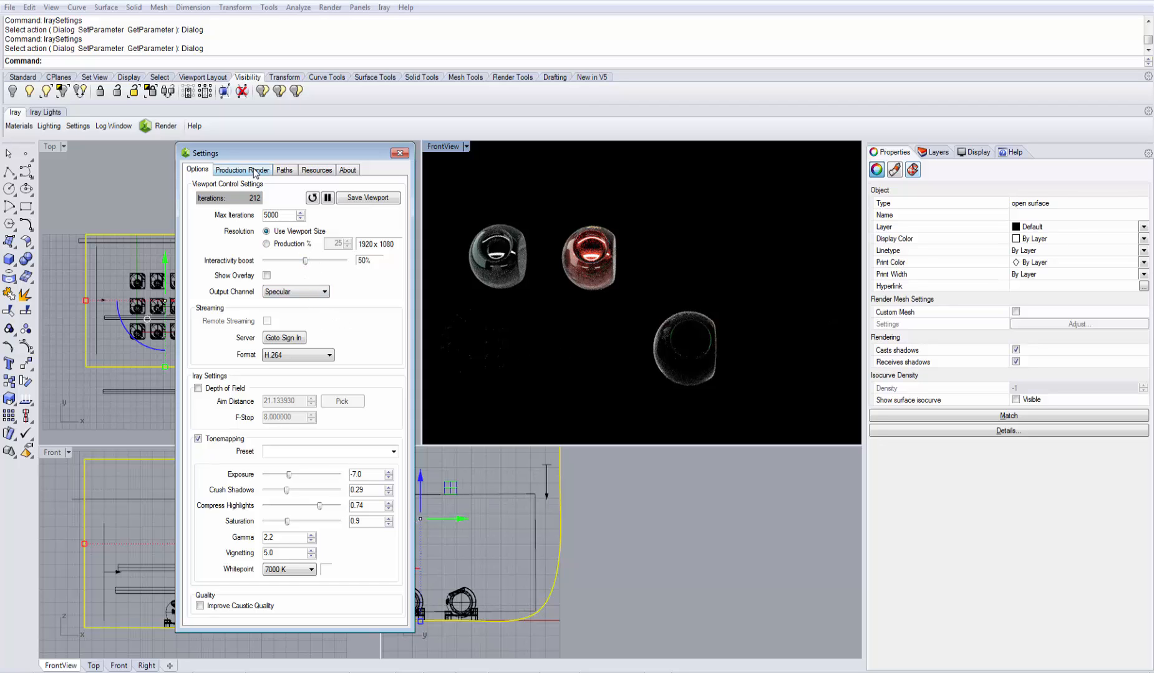
{"action": "left_click", "coordinate": [242, 169]}
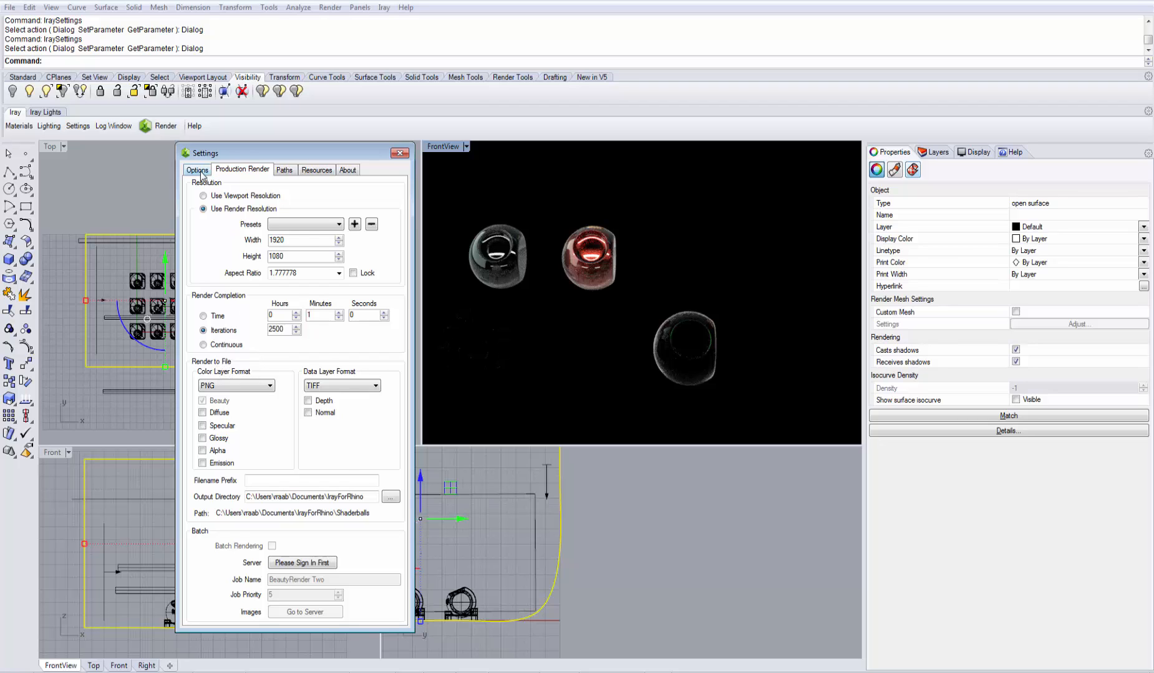
Step: Back on the Options tab, set Output Channel to Beauty
{"action": "left_click", "coordinate": [196, 170]}
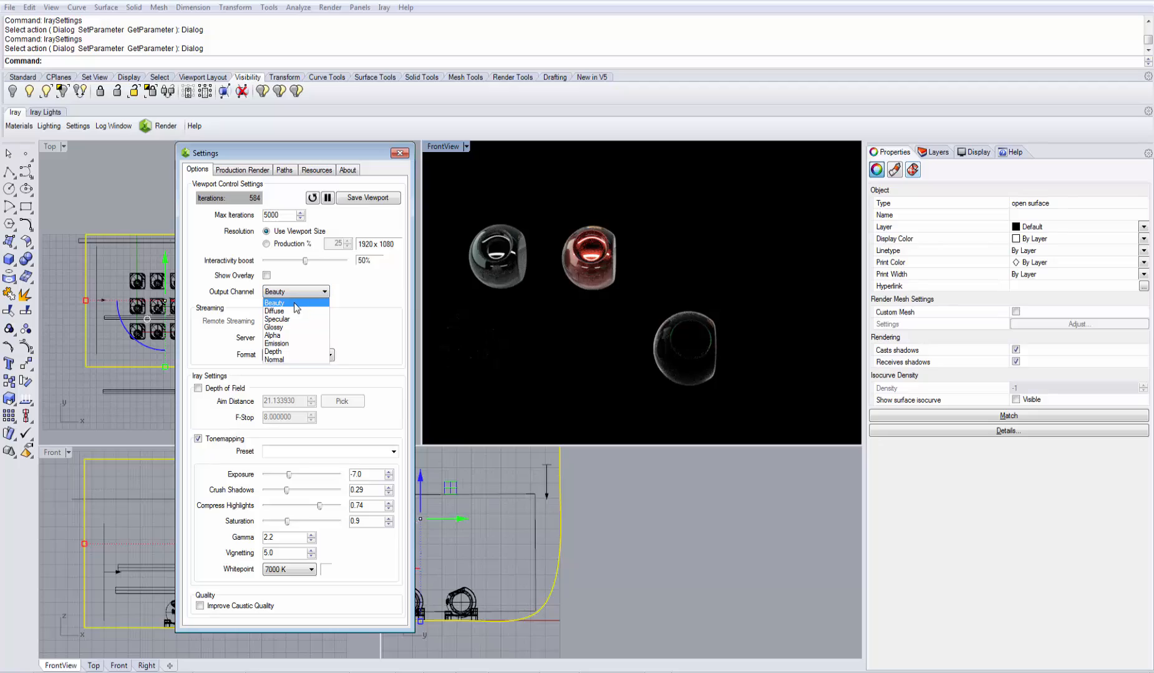
{"action": "left_click", "coordinate": [273, 302]}
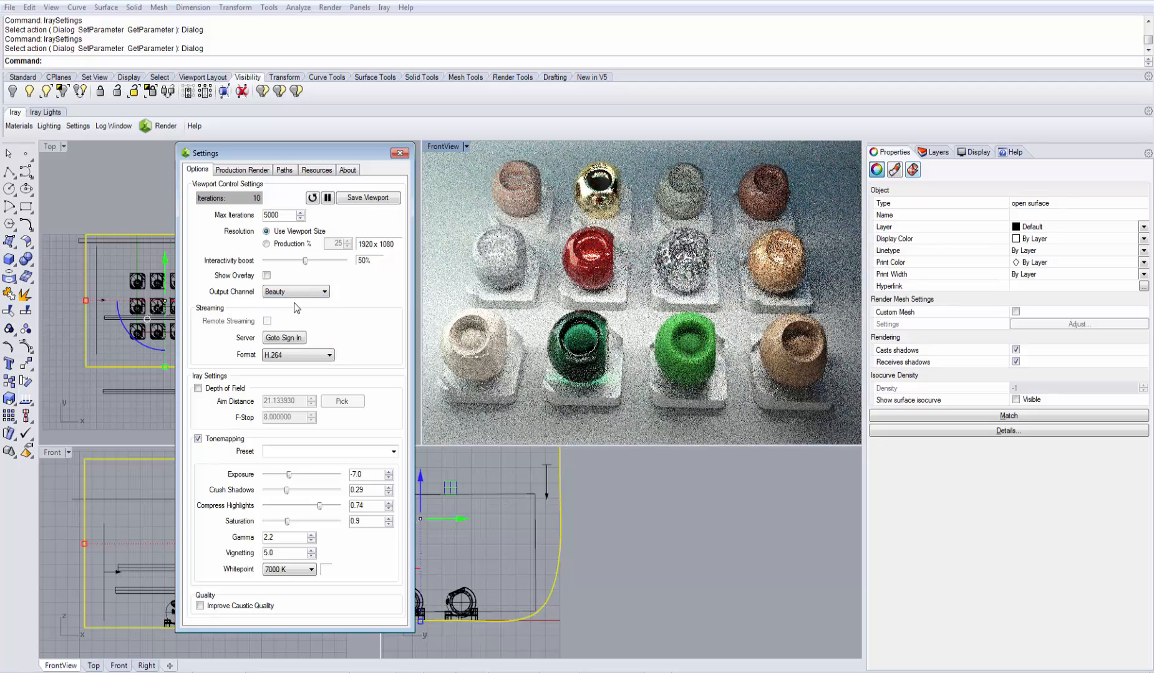